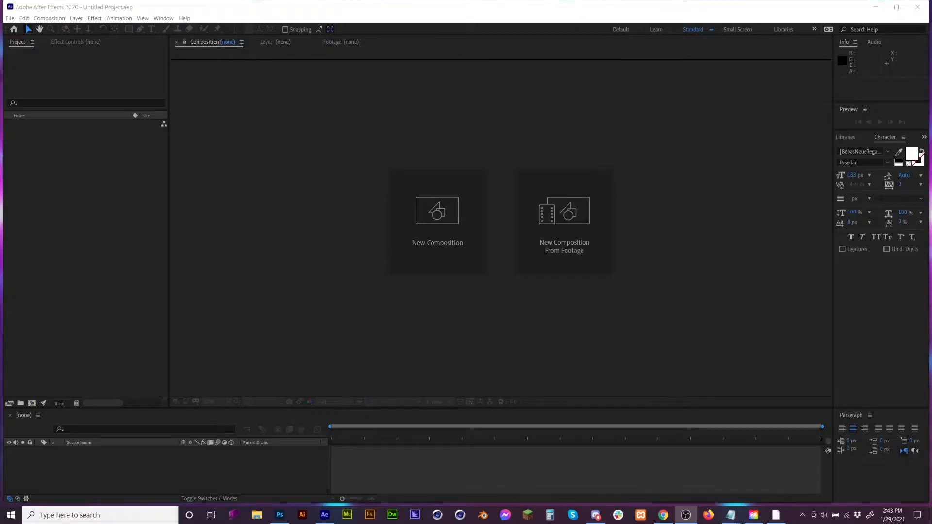
pyautogui.moveTo(294, 12)
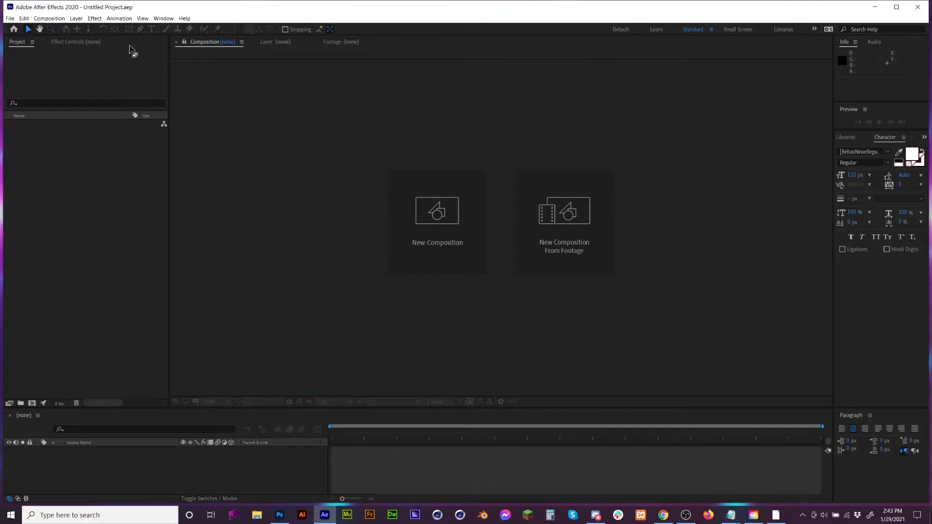
# Start a new composition, bringing up Composition Settings at 1080 × 1080, 60 fps, 30 seconds.
pyautogui.click(437, 210)
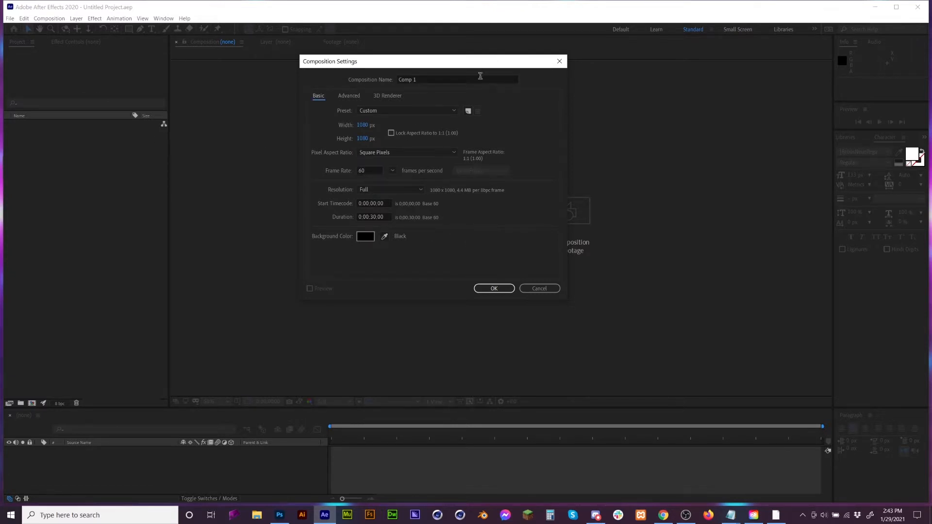
# Name the 1080 × 1080 composition E3D and create it.
pyautogui.tripleClick(457, 79)
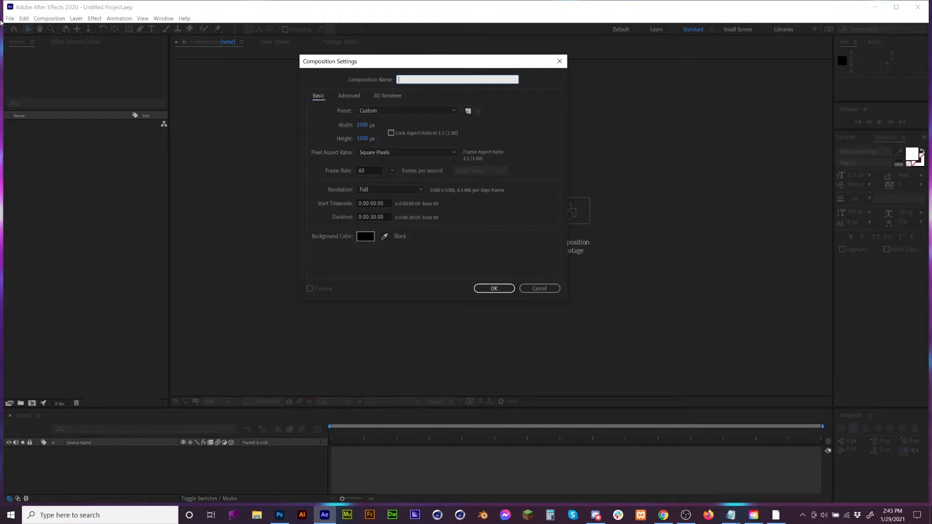
pyautogui.write('E3D')
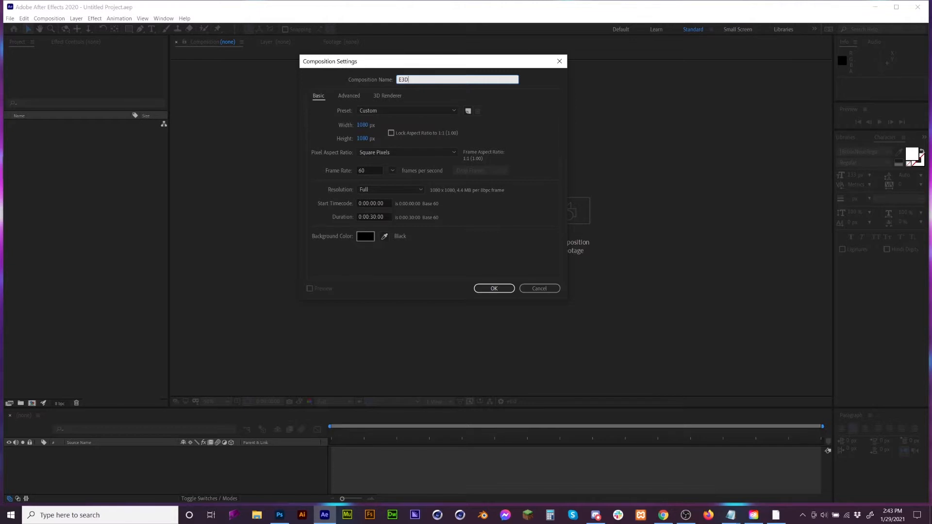
pyautogui.click(685, 515)
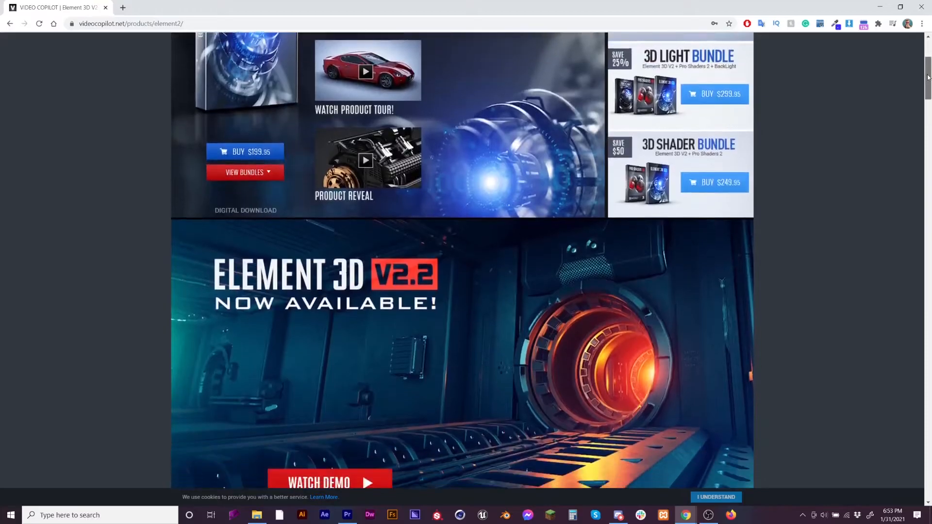
pyautogui.scroll(-3)
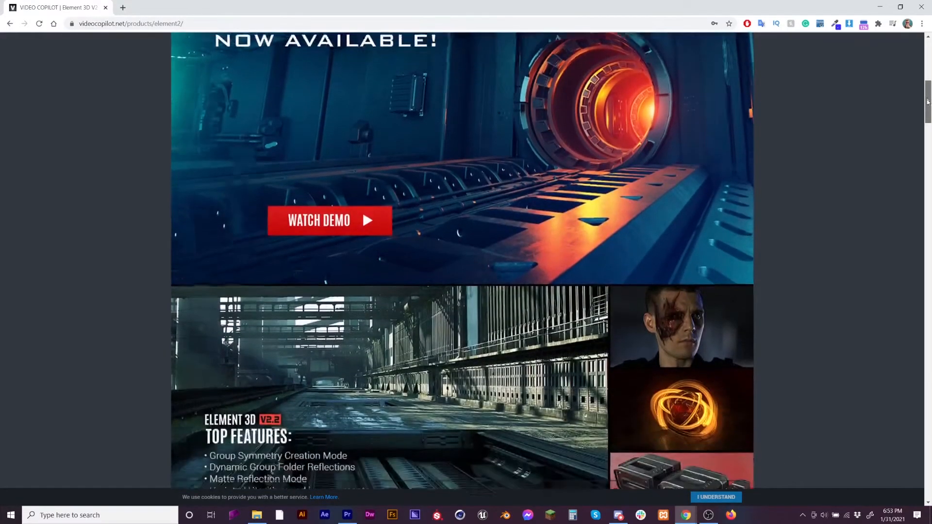
pyautogui.scroll(-3)
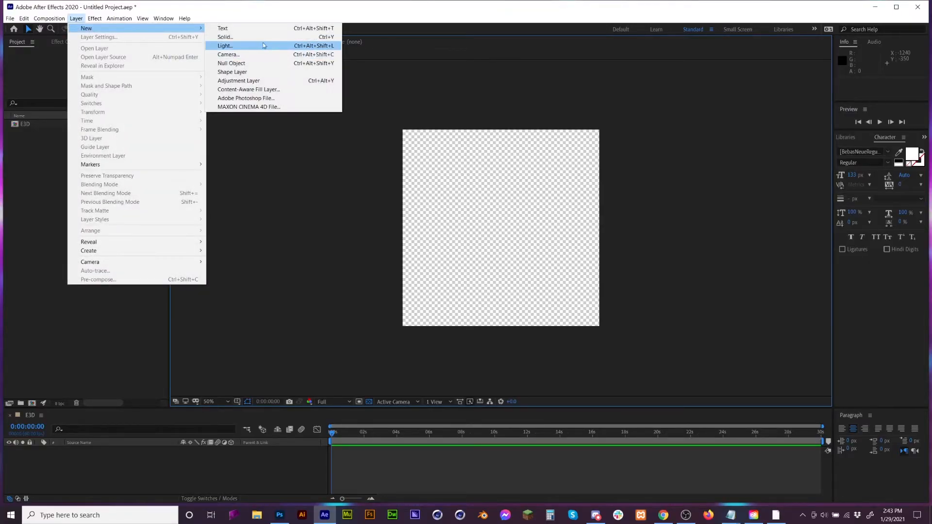
# Add a full-size black solid layer named E3d to the E3D composition.
pyautogui.click(224, 36)
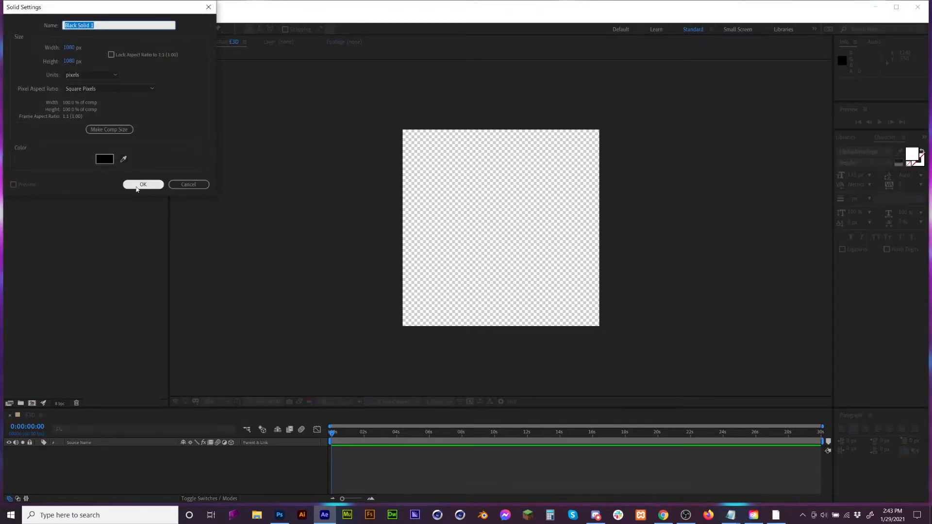
pyautogui.write('E3d')
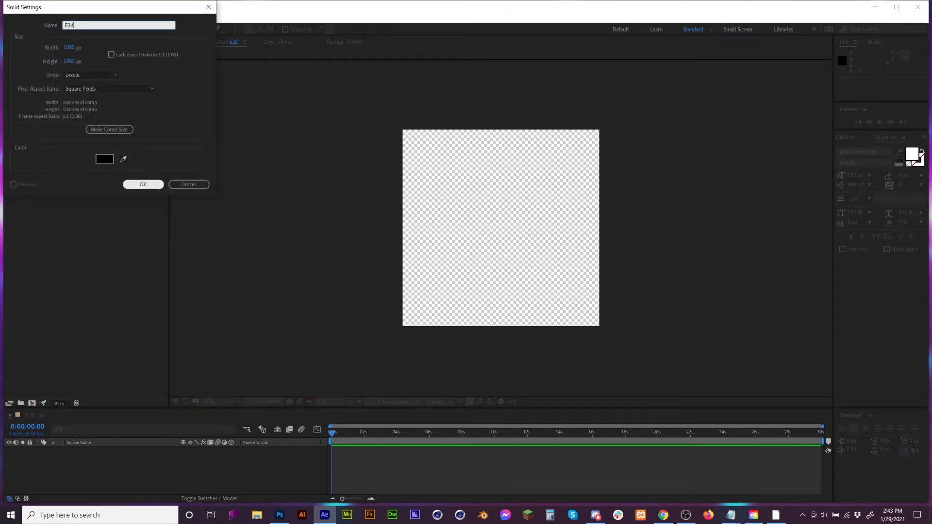
pyautogui.click(142, 185)
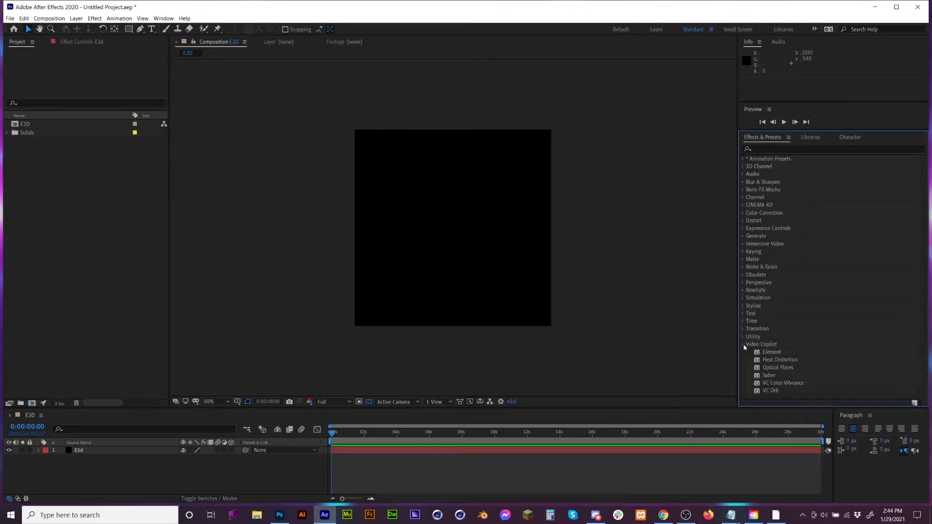
# Apply Video Copilot's Element effect to the E3d solid and enter Scene Setup.
pyautogui.click(772, 351)
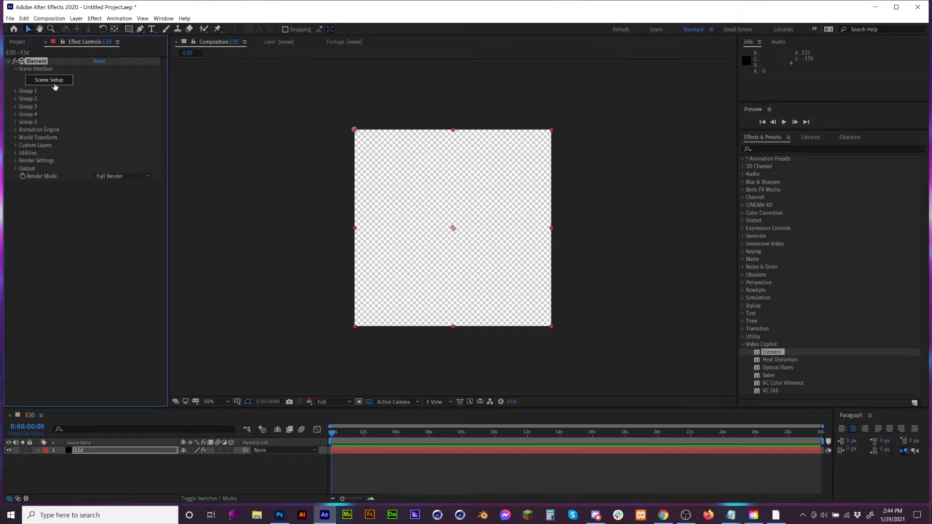
pyautogui.click(48, 80)
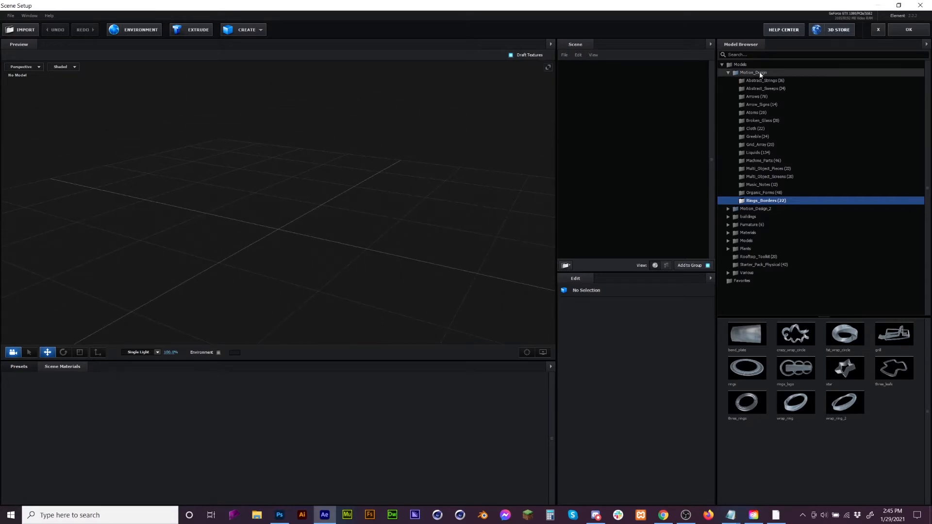
# Add atom, ring-piece and organic-form models from the Motion_Design folders to the scene.
pyautogui.click(755, 72)
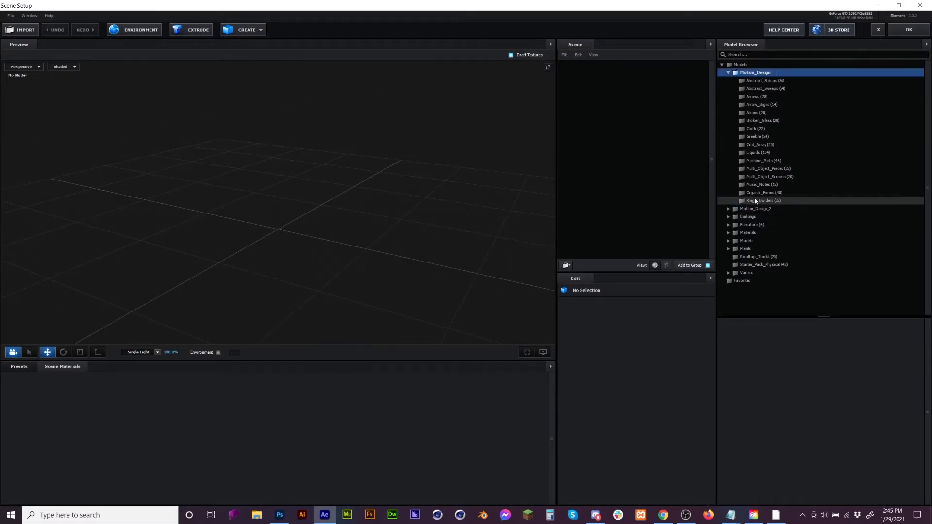
pyautogui.click(759, 136)
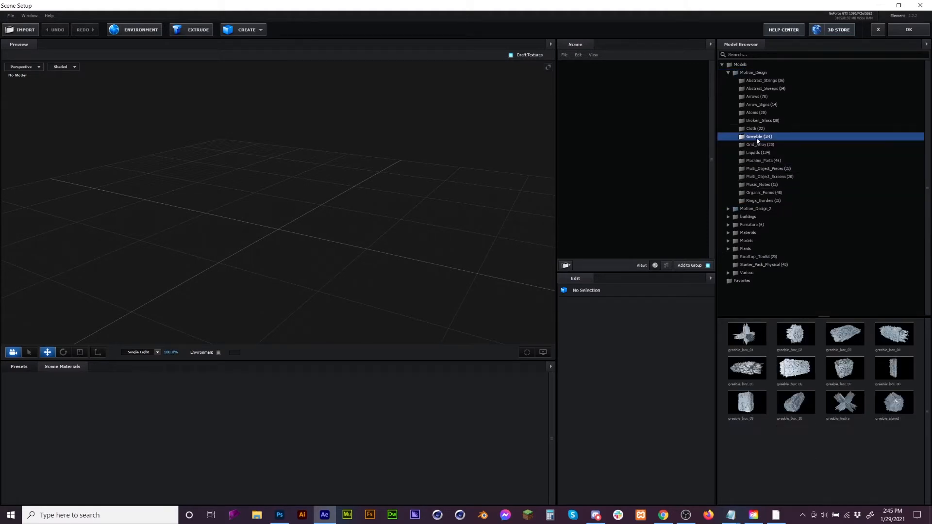
pyautogui.click(756, 113)
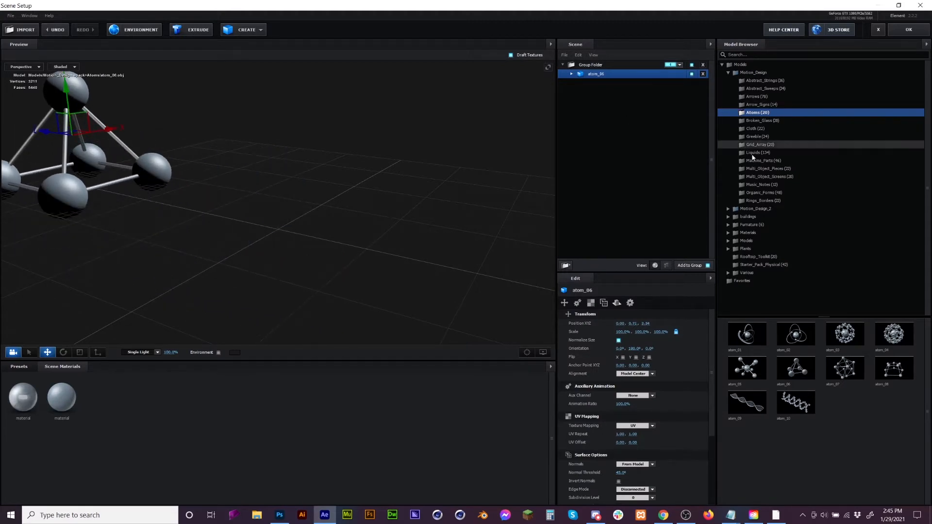
pyautogui.click(767, 193)
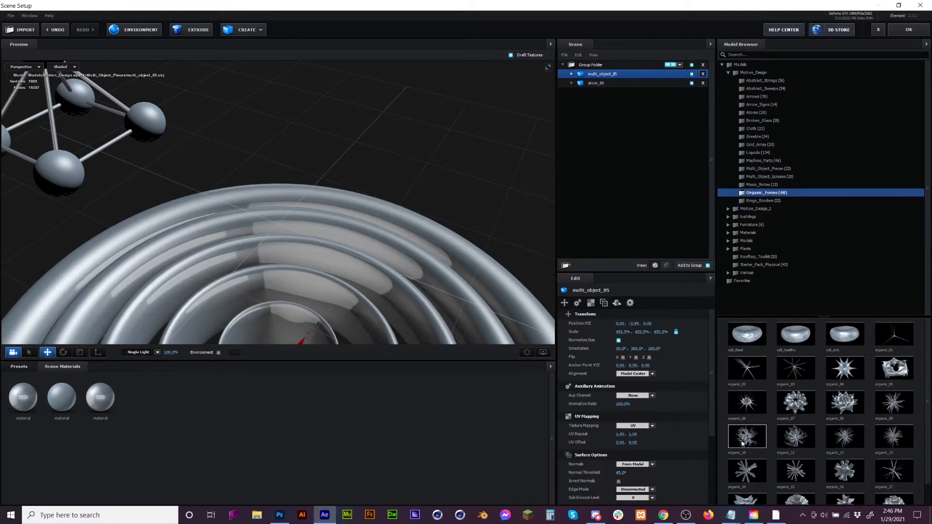
pyautogui.doubleClick(747, 437)
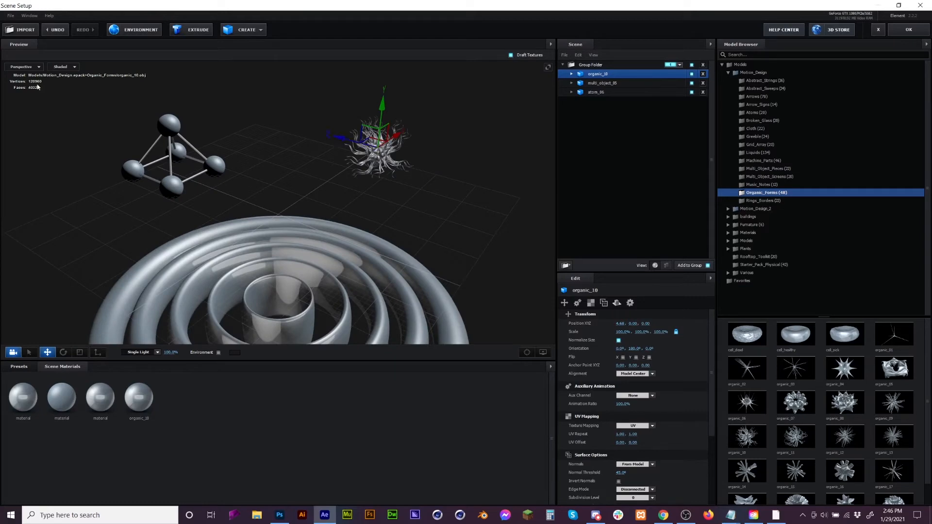
pyautogui.click(80, 352)
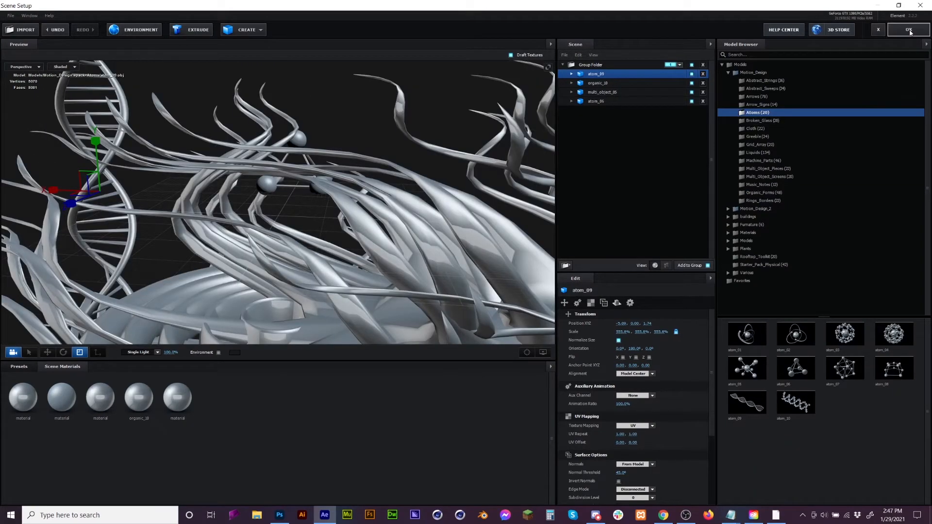
# Browse Pro_Shaders_2 Tiles, Wood and Concrete materials and apply a concrete surface to a model.
pyautogui.click(18, 366)
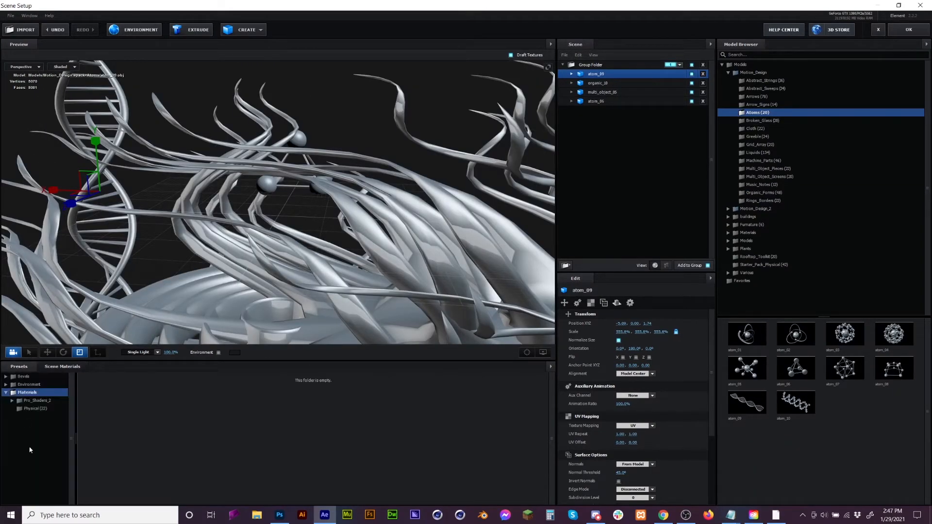
pyautogui.click(13, 400)
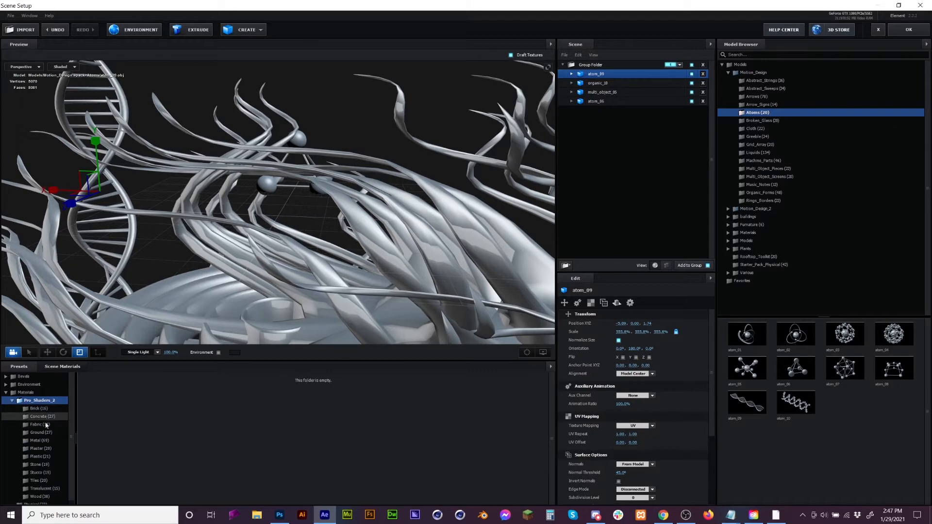
pyautogui.click(38, 481)
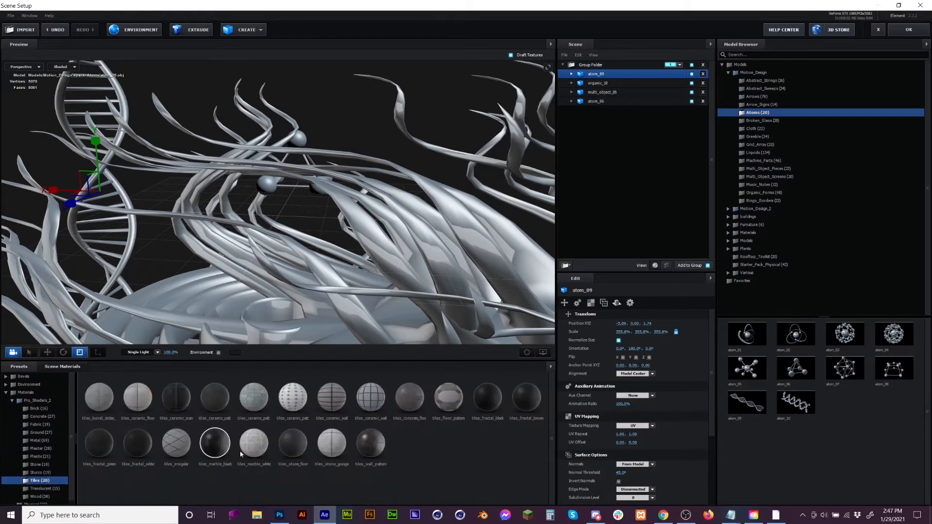
pyautogui.click(37, 492)
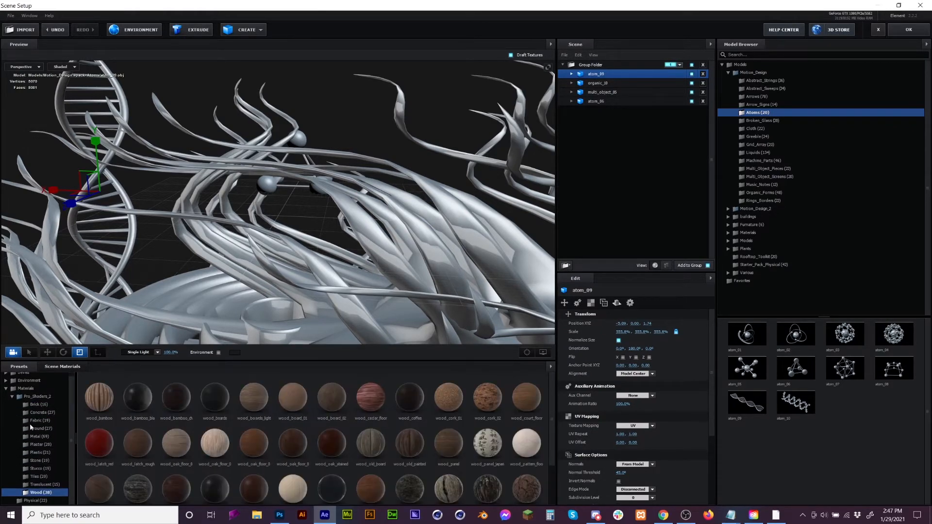
pyautogui.click(40, 412)
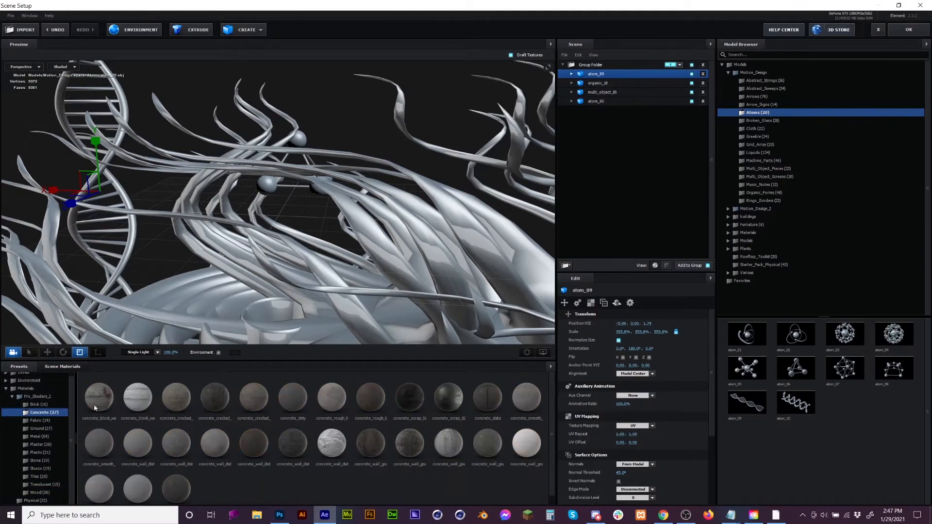
pyautogui.click(38, 493)
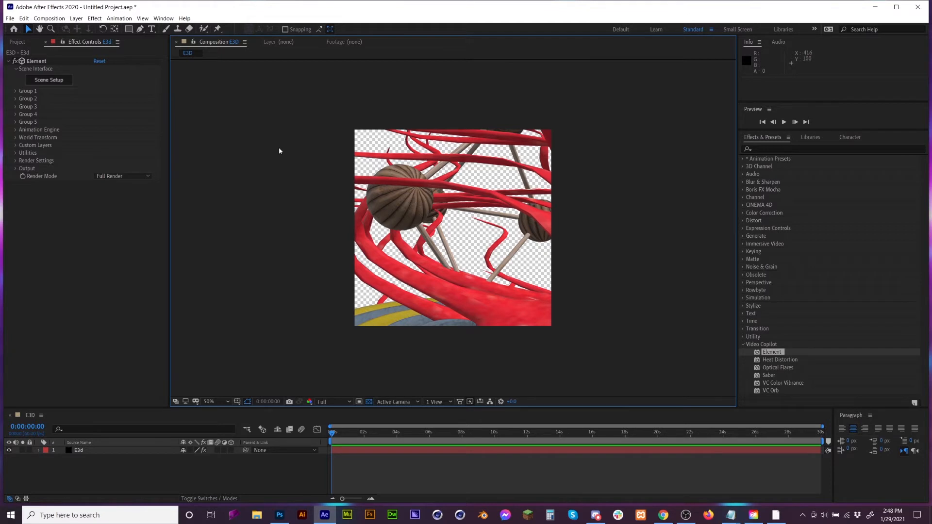
# Launch Create VR Environment for the E3D composition from the Composition menu.
pyautogui.click(49, 18)
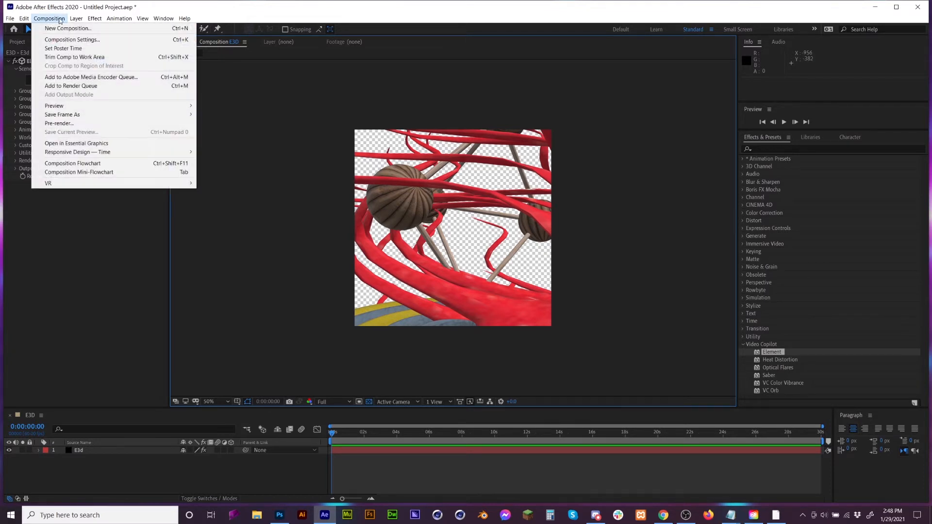
pyautogui.moveTo(49, 183)
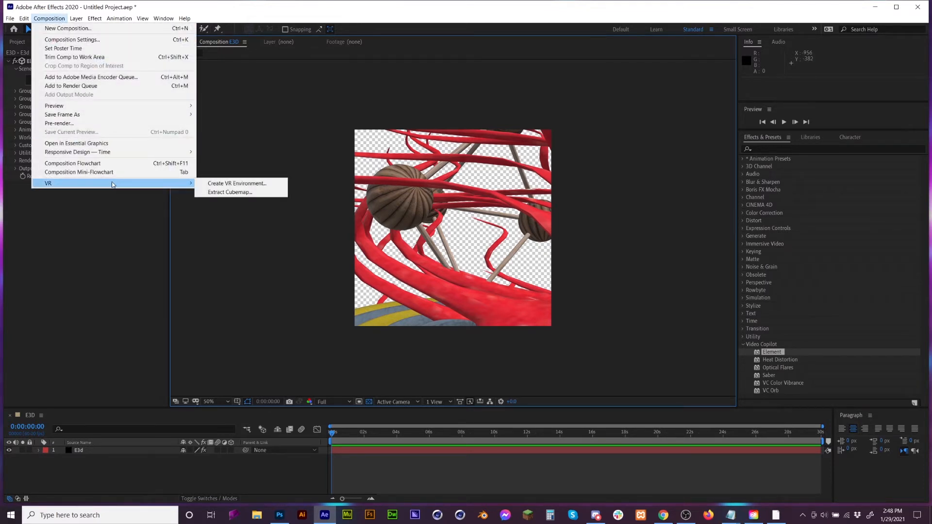
pyautogui.moveTo(237, 183)
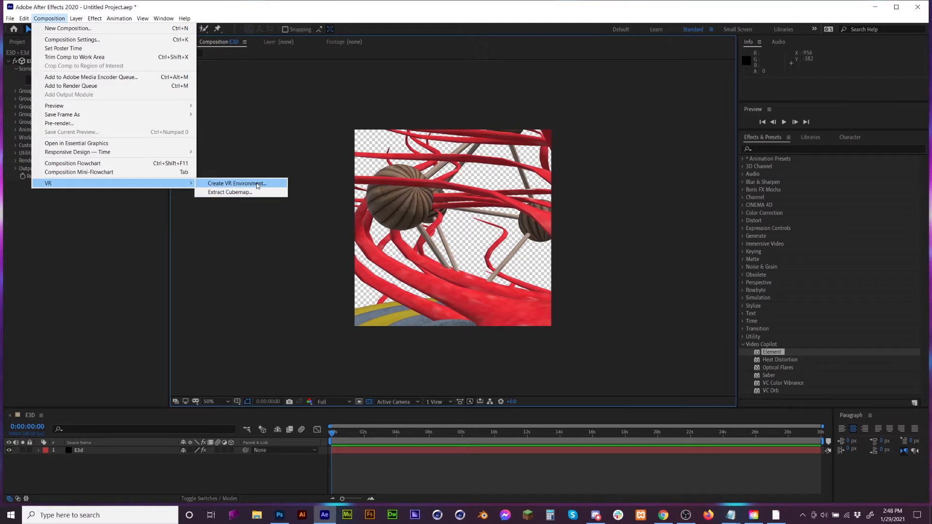
pyautogui.click(237, 184)
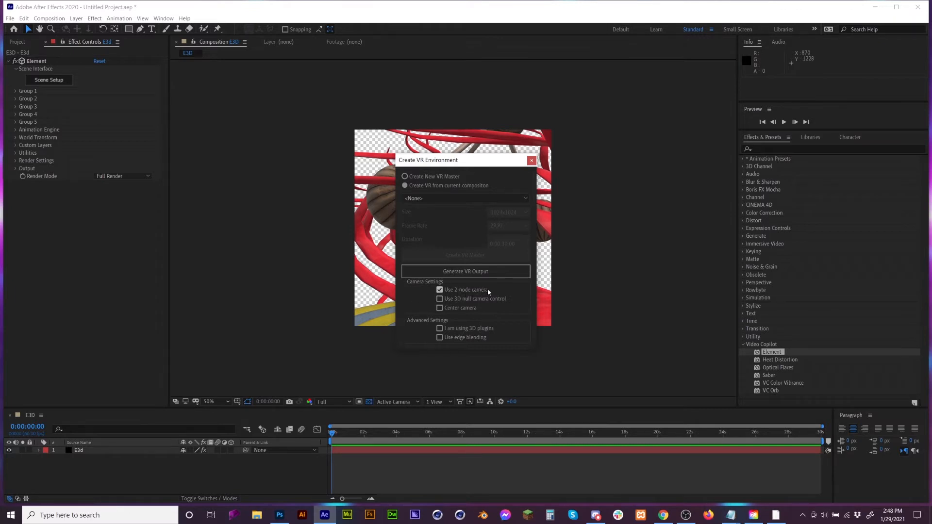
# Enable Use 3D null camera control and Center camera in the VR environment dialog.
pyautogui.click(440, 298)
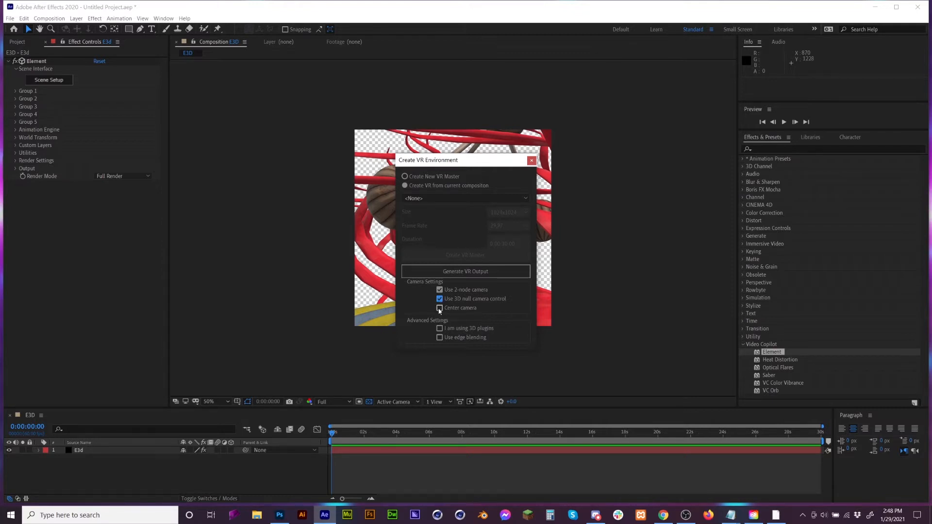
pyautogui.click(440, 308)
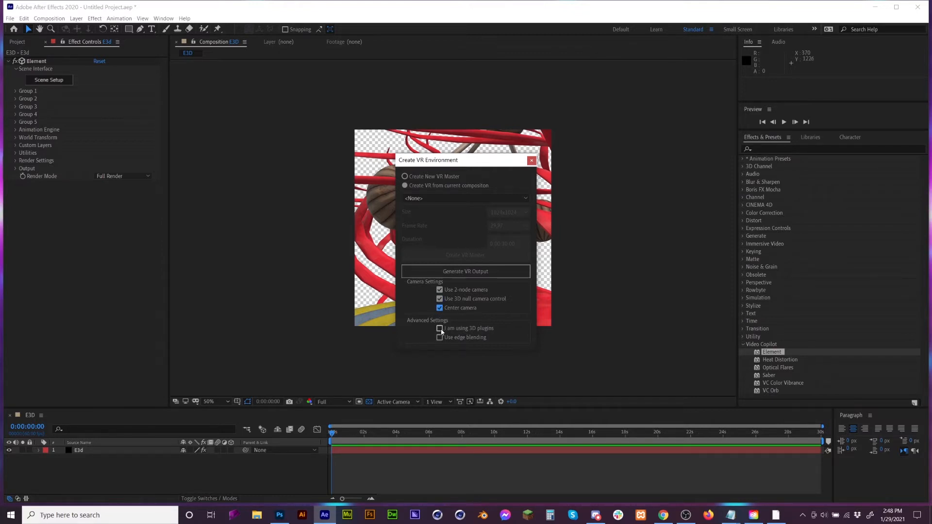